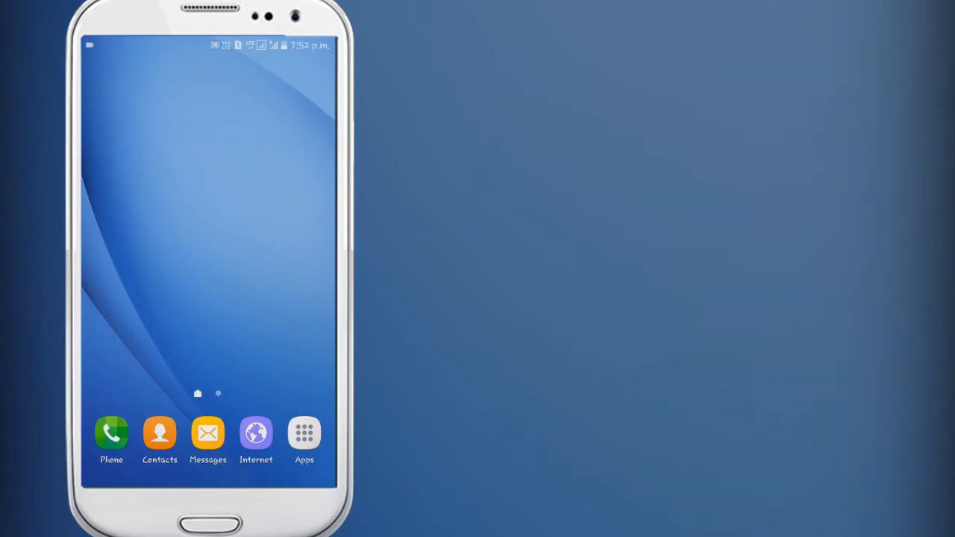
{"action": "mouse_move", "coordinate": [200, 224]}
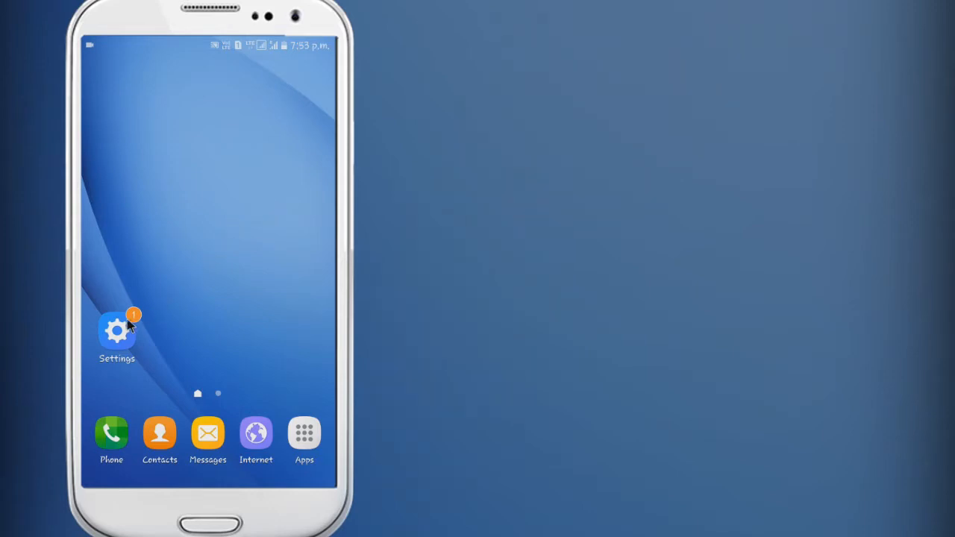
Open Settings and go to Themes to list the Default and Sharp themes
{"action": "left_click", "coordinate": [117, 330]}
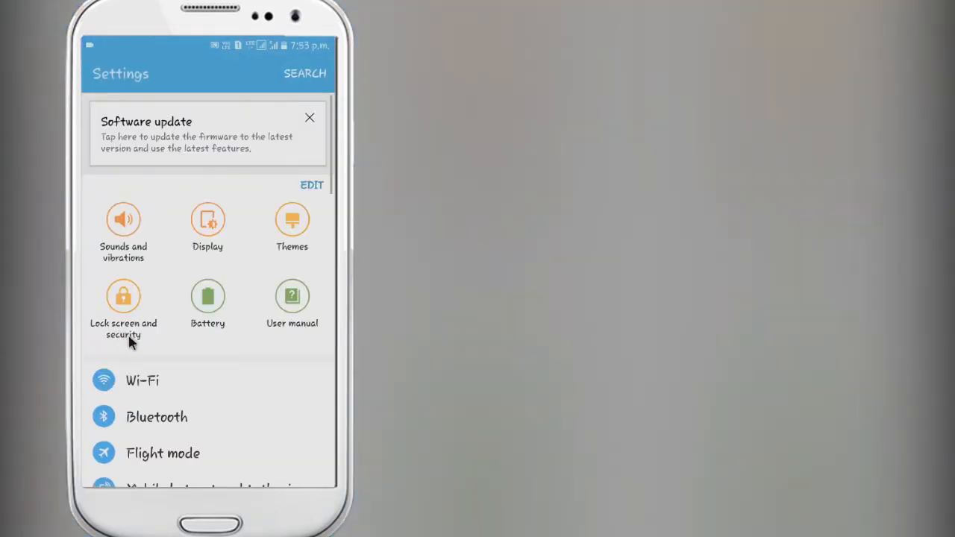
{"action": "scroll", "scroll_direction": "down", "scroll_amount": 3}
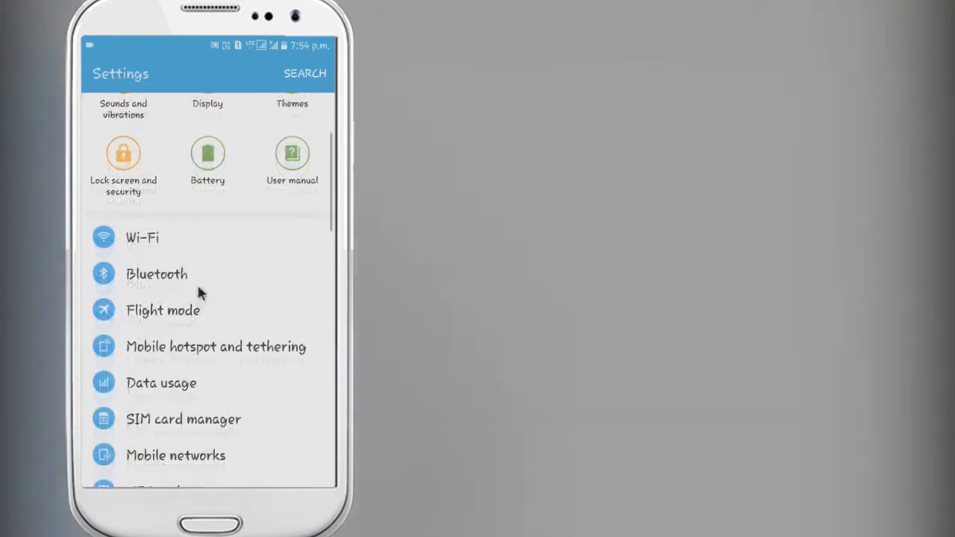
{"action": "scroll", "scroll_direction": "down", "scroll_amount": 3}
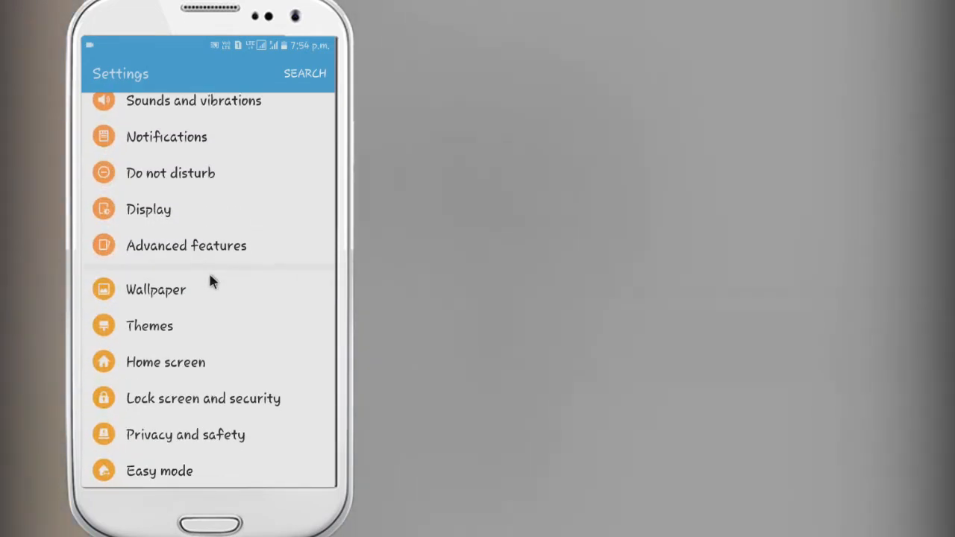
{"action": "mouse_move", "coordinate": [177, 339]}
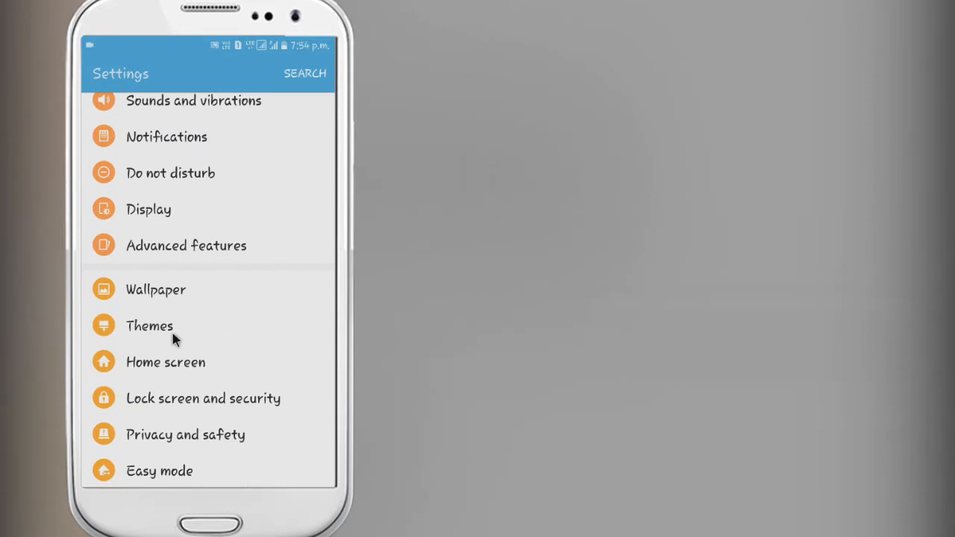
{"action": "left_click", "coordinate": [149, 326]}
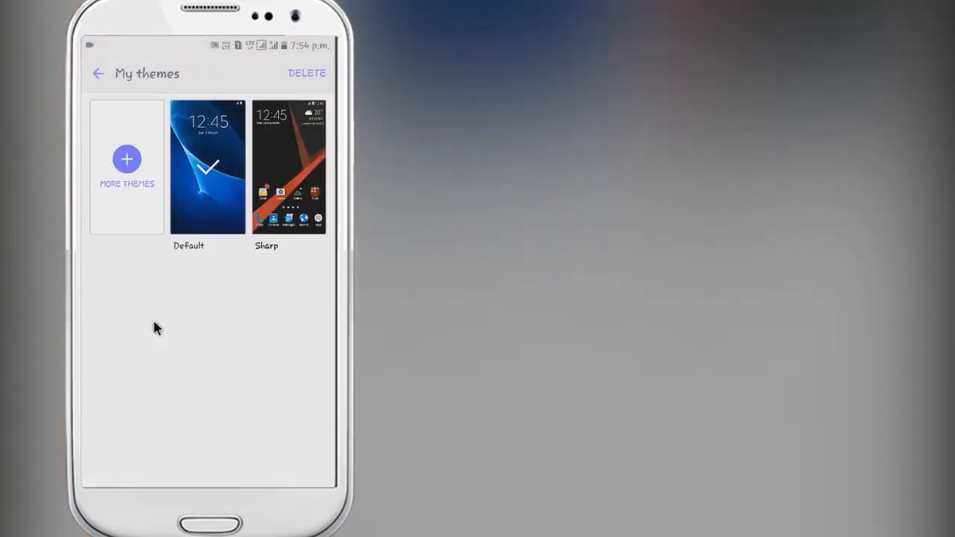
Open More Themes and activate the store's search field
{"action": "left_click", "coordinate": [127, 159]}
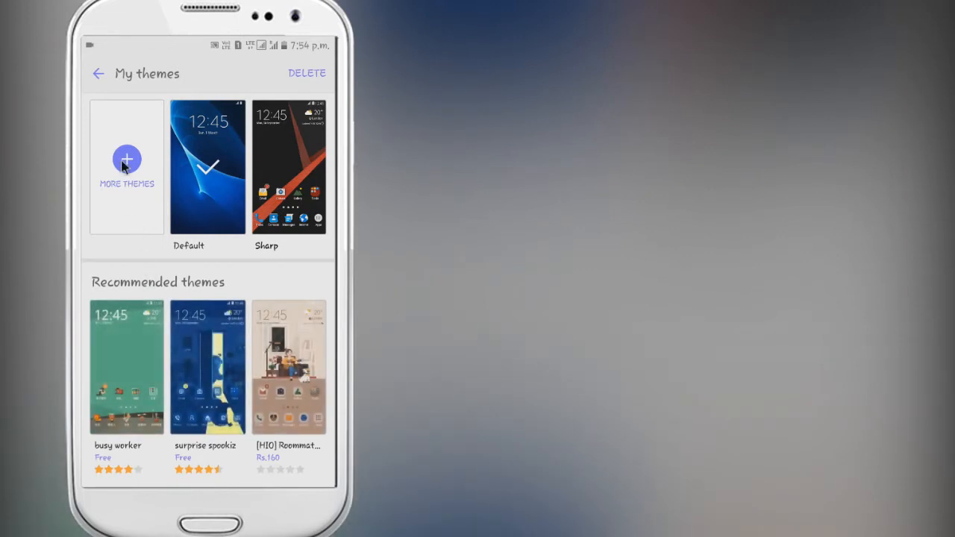
{"action": "mouse_move", "coordinate": [153, 265]}
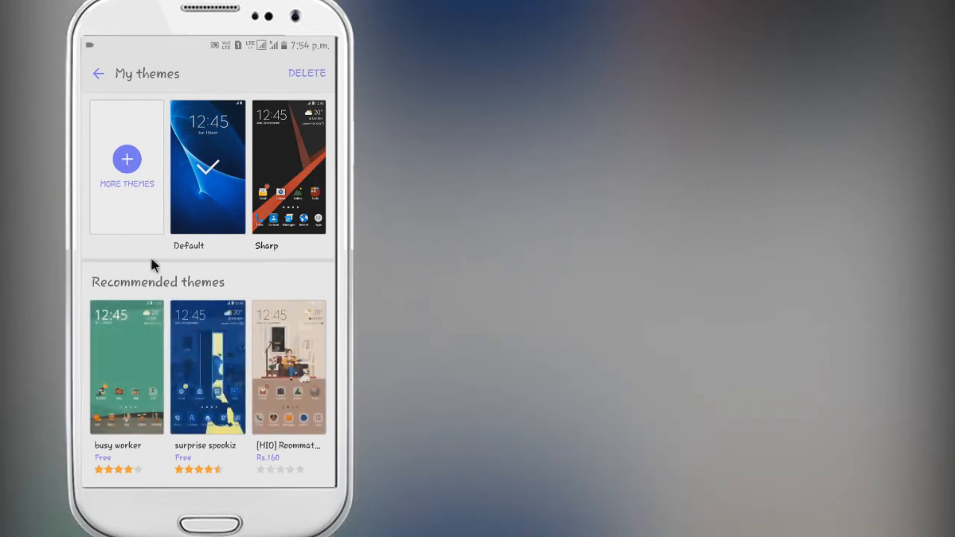
{"action": "left_click", "coordinate": [98, 73]}
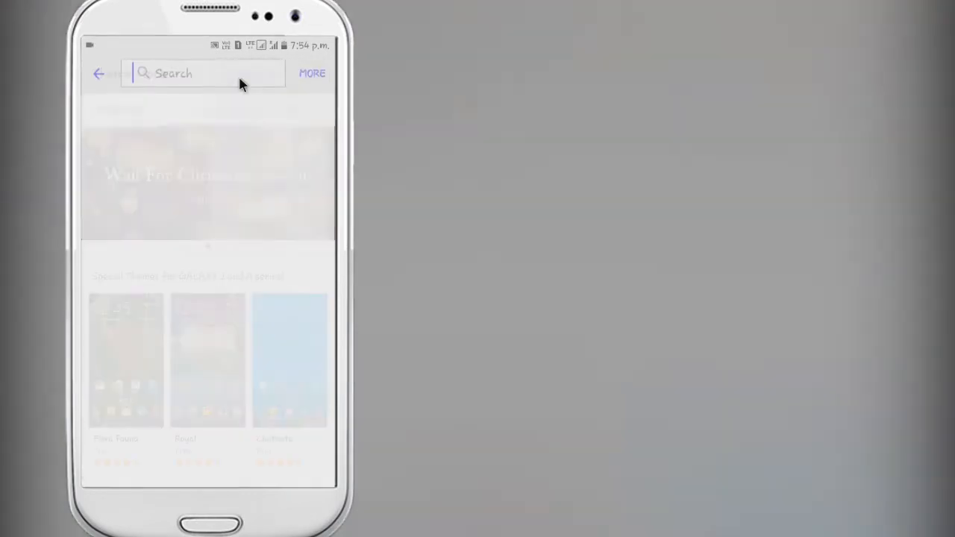
Search the store for "material design" and pick the Material Design suggestion
{"action": "type", "text": "m"}
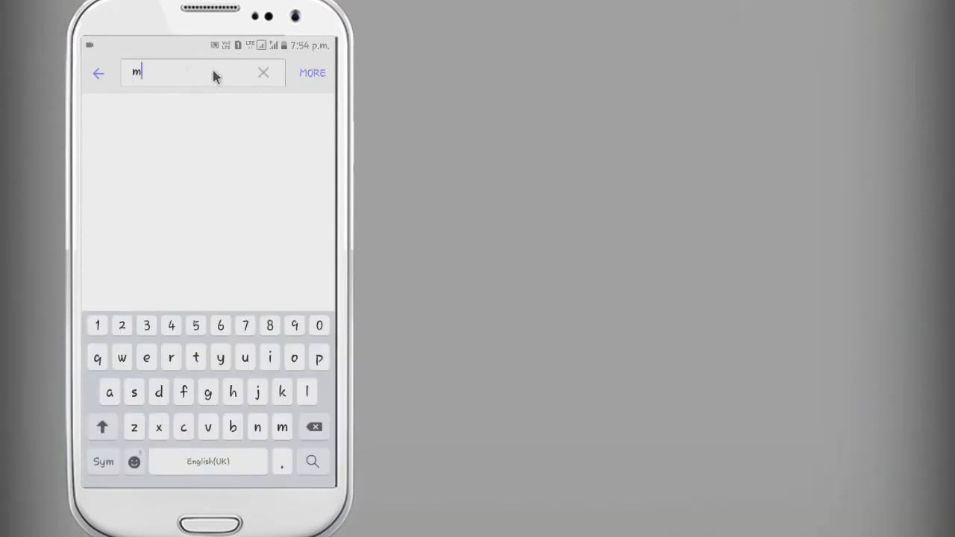
{"action": "type", "text": "aterial d"}
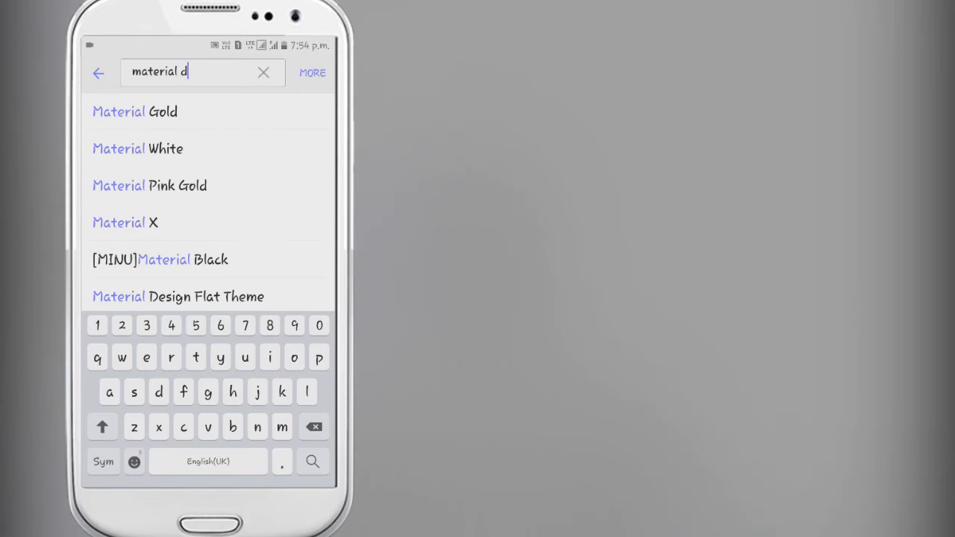
{"action": "type", "text": "esig"}
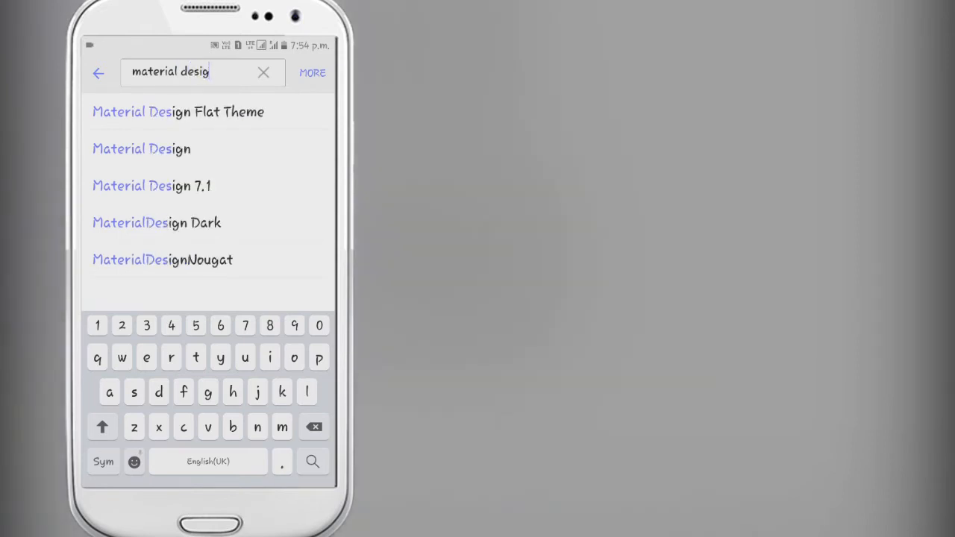
{"action": "type", "text": "n"}
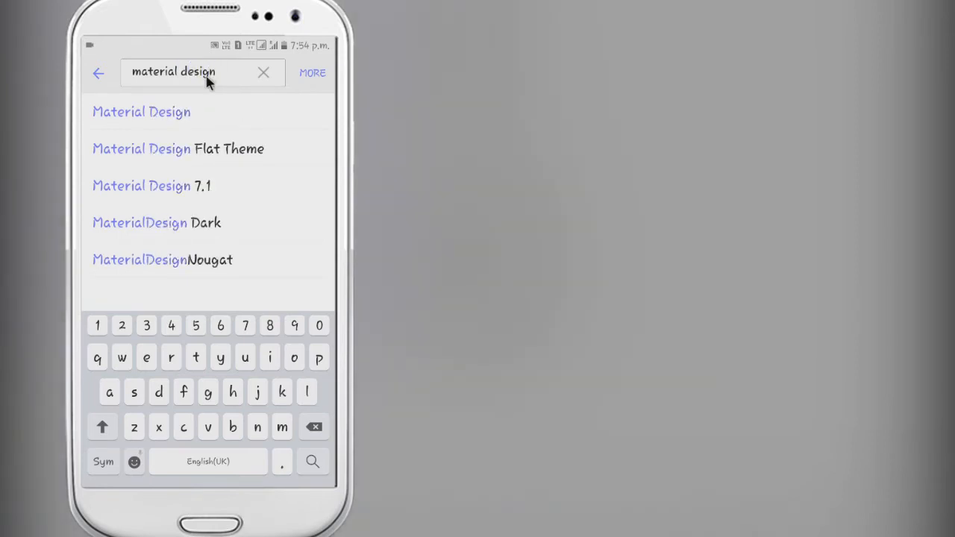
{"action": "left_click", "coordinate": [141, 111]}
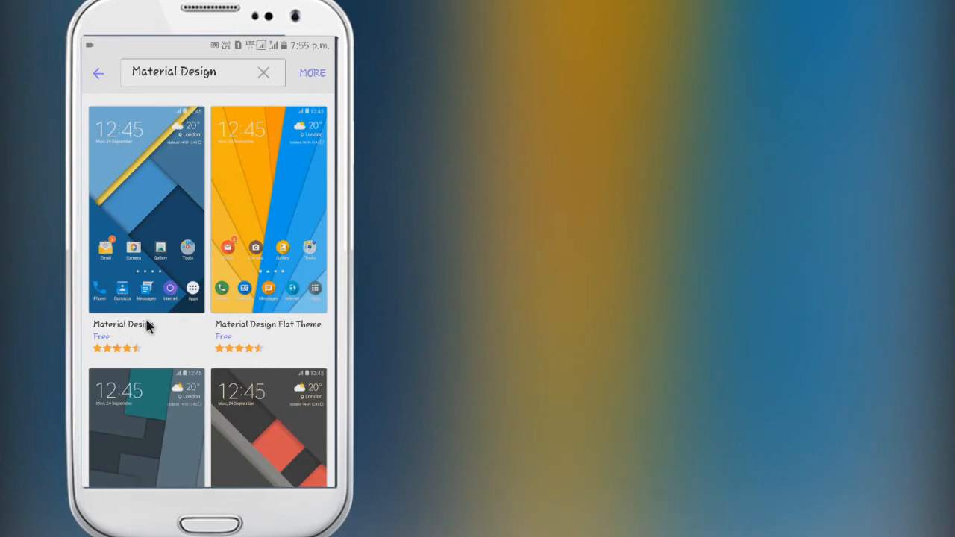
Download the Material Design theme by Cameron Bunch from its Details page
{"action": "left_click", "coordinate": [147, 209]}
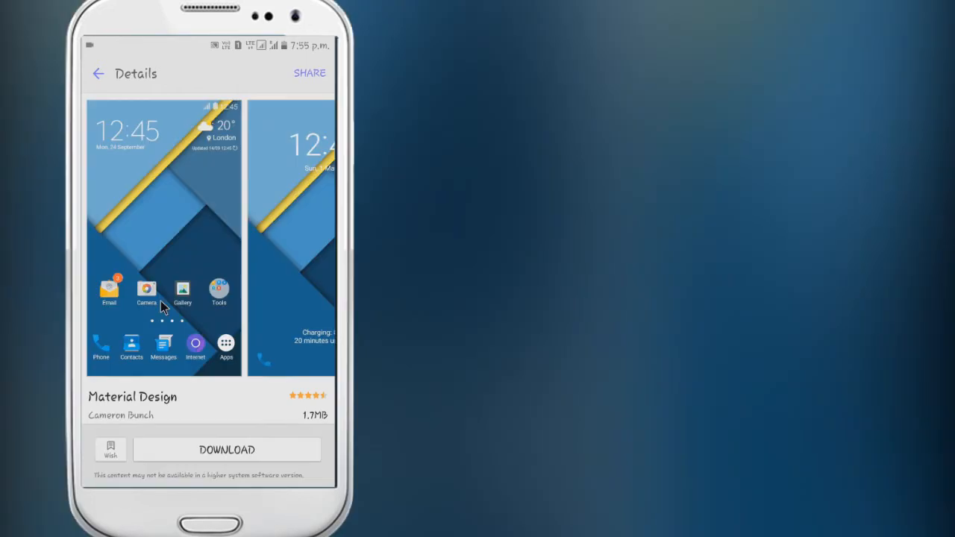
{"action": "mouse_move", "coordinate": [282, 319]}
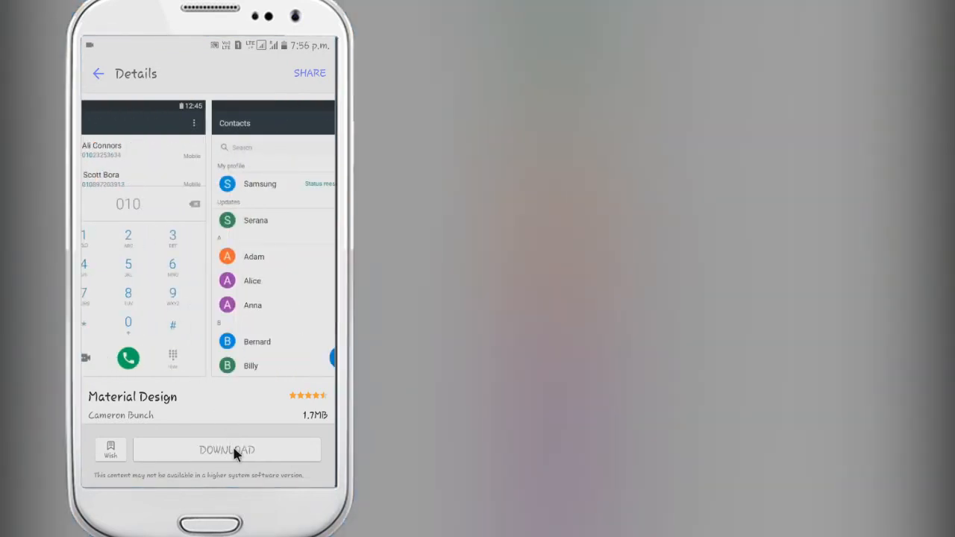
{"action": "left_click", "coordinate": [226, 449]}
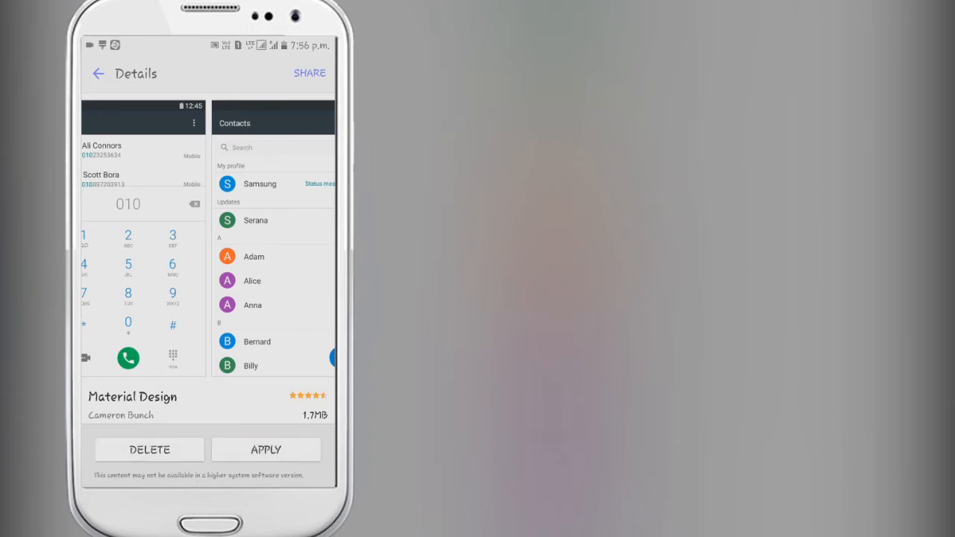
{"action": "mouse_move", "coordinate": [193, 349]}
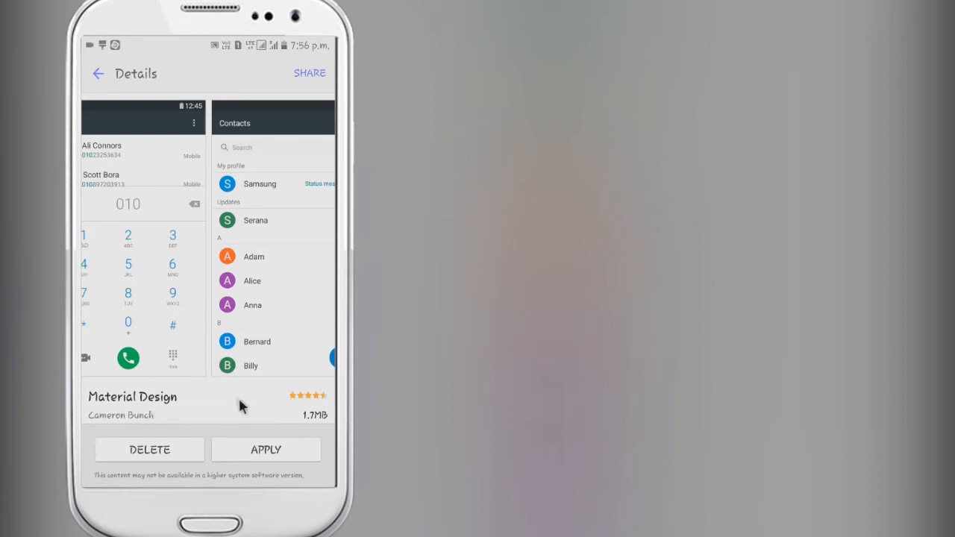
Apply the downloaded Material Design theme and confirm it
{"action": "left_click", "coordinate": [266, 449]}
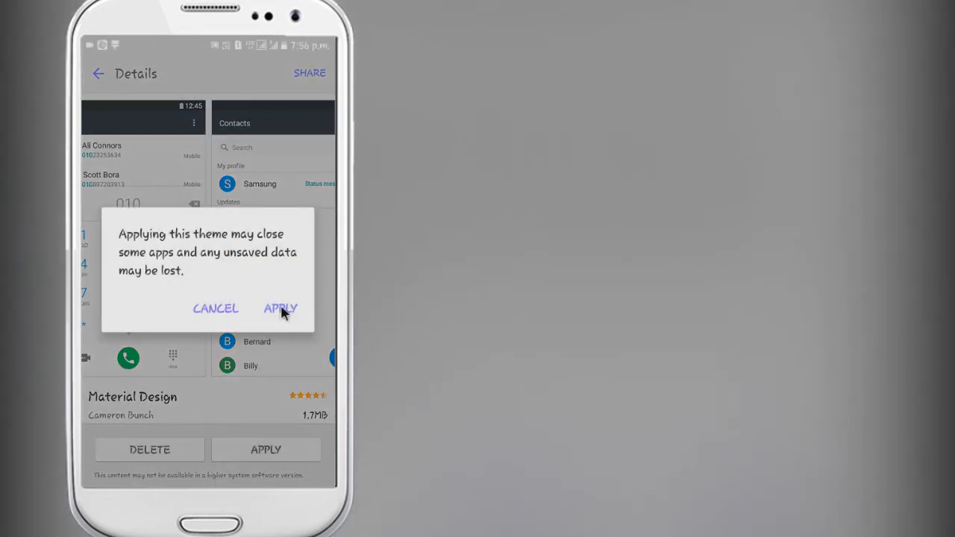
{"action": "left_click", "coordinate": [280, 308]}
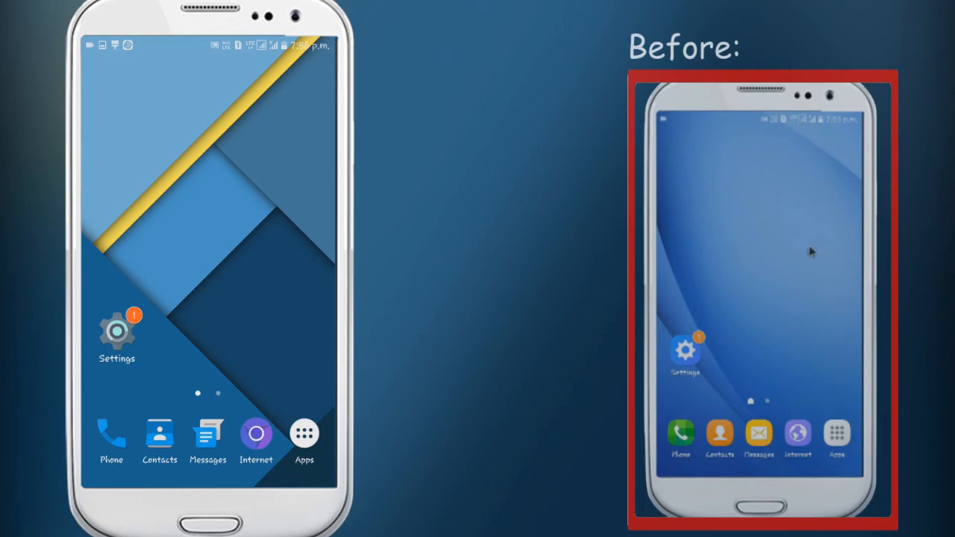
{"action": "mouse_move", "coordinate": [258, 341]}
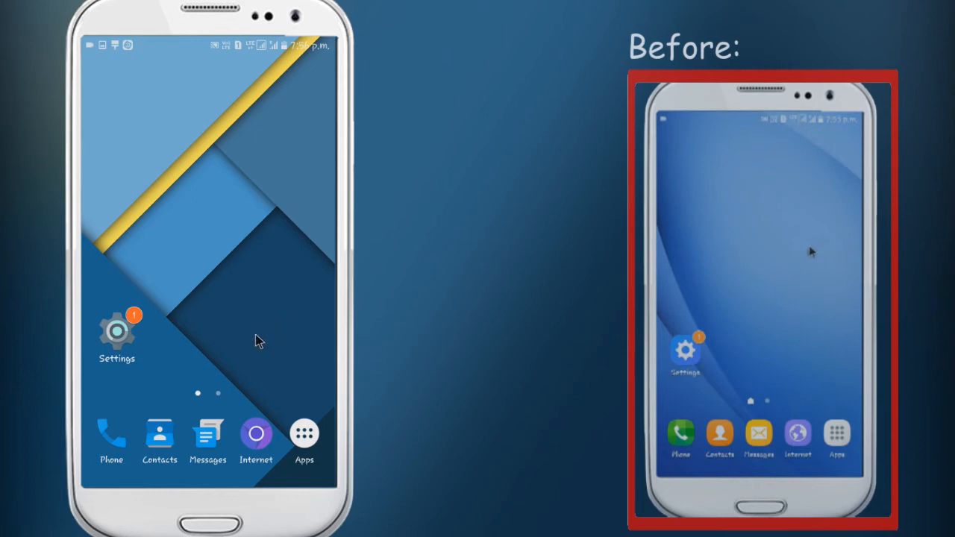
{"action": "mouse_move", "coordinate": [291, 360]}
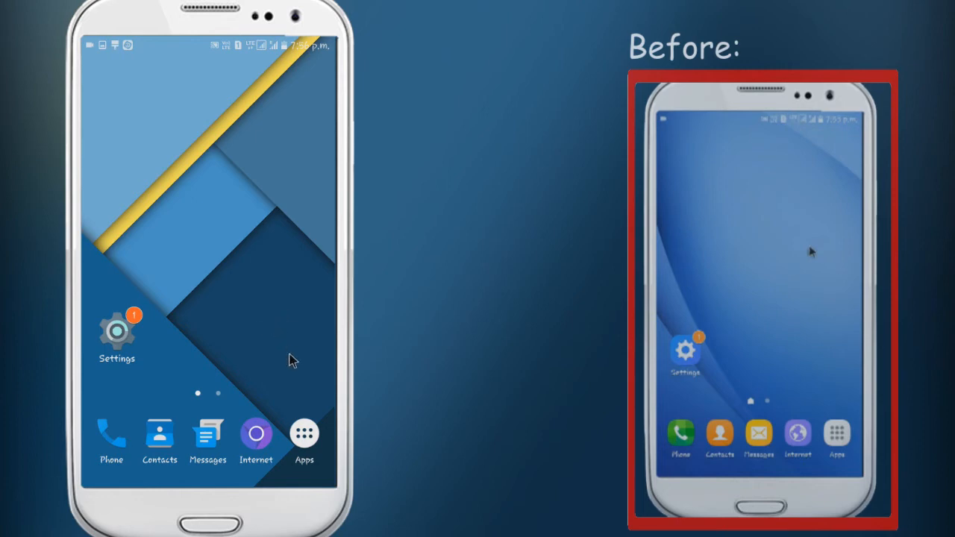
{"action": "mouse_move", "coordinate": [205, 306]}
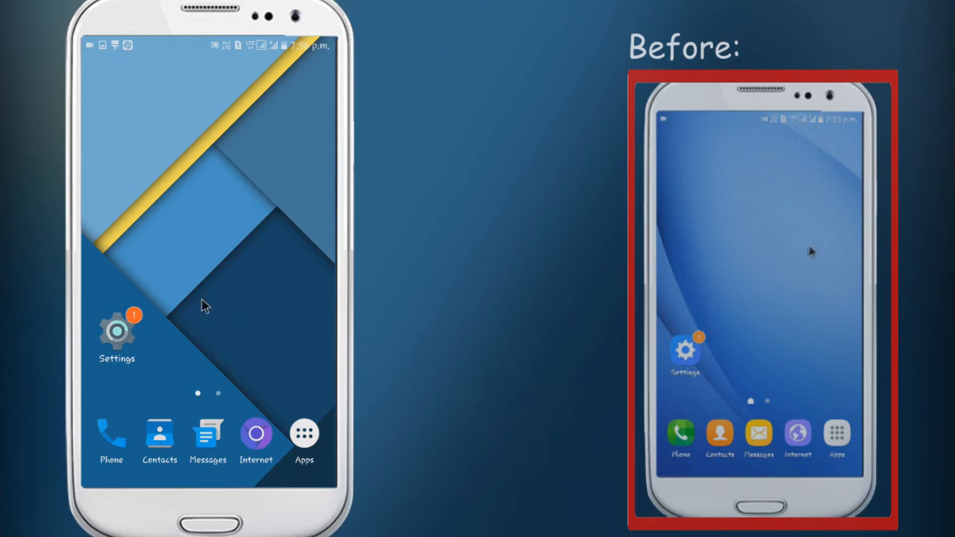
{"action": "mouse_move", "coordinate": [171, 248]}
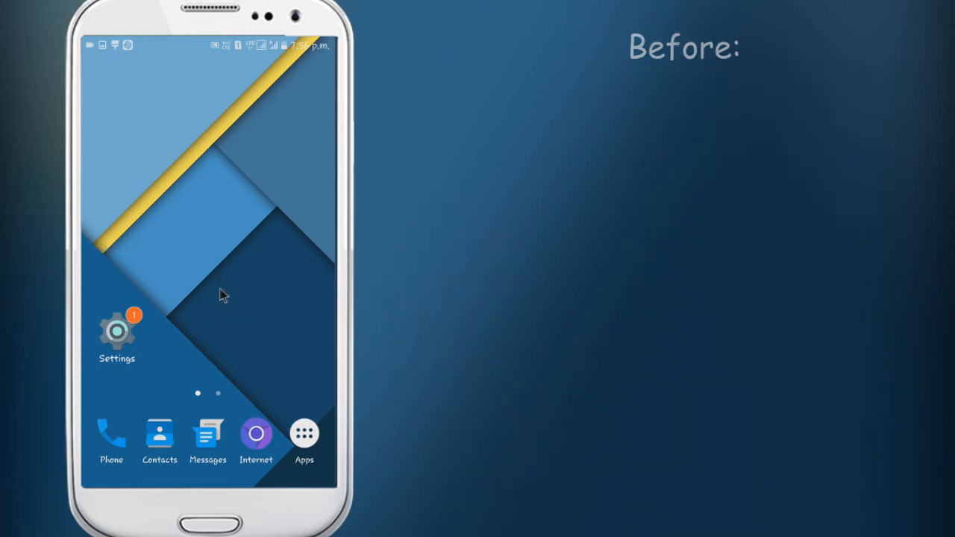
Launch Settings from the home screen to view the Material Design styling
{"action": "left_click", "coordinate": [111, 433]}
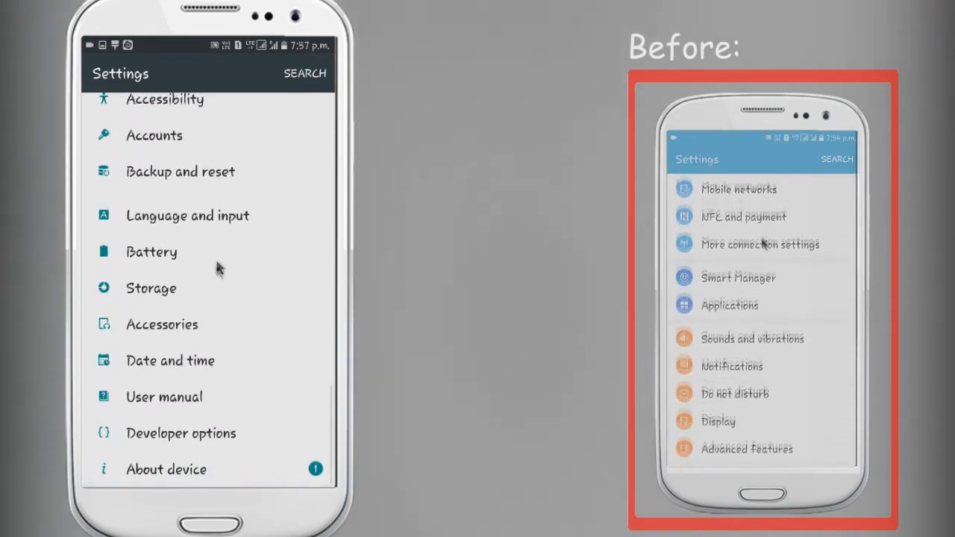
Dismiss the Software update card at the top of the themed Settings
{"action": "scroll", "scroll_direction": "up", "scroll_amount": 3}
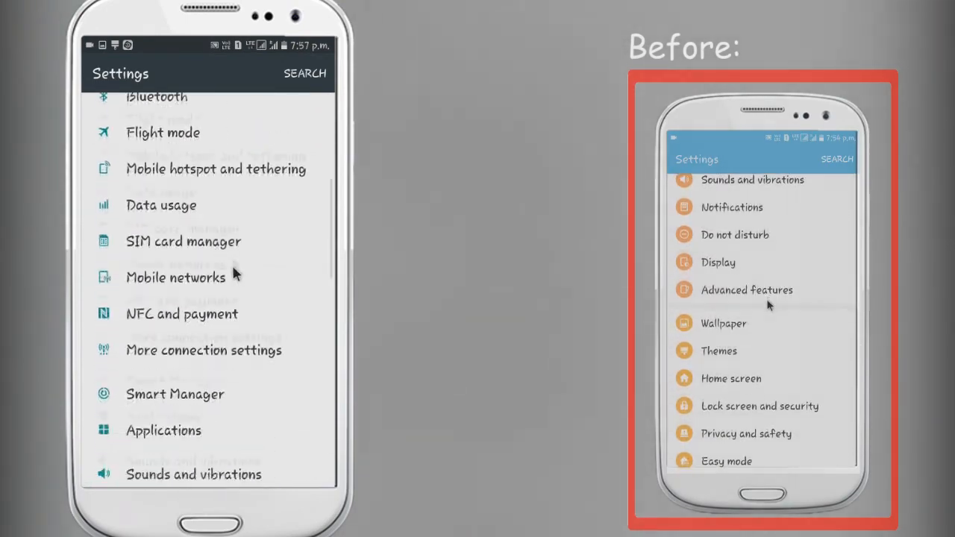
{"action": "scroll", "scroll_direction": "down", "scroll_amount": 3}
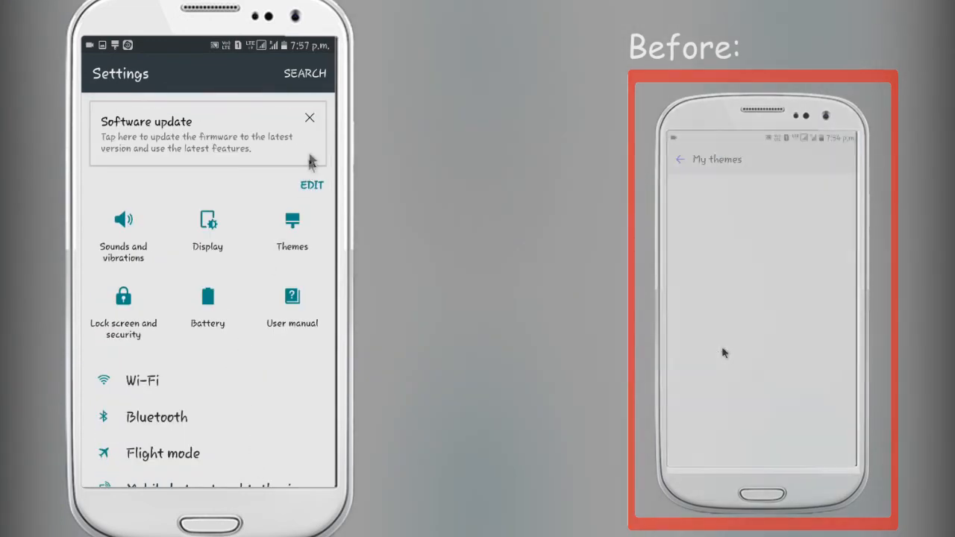
{"action": "left_click", "coordinate": [308, 117]}
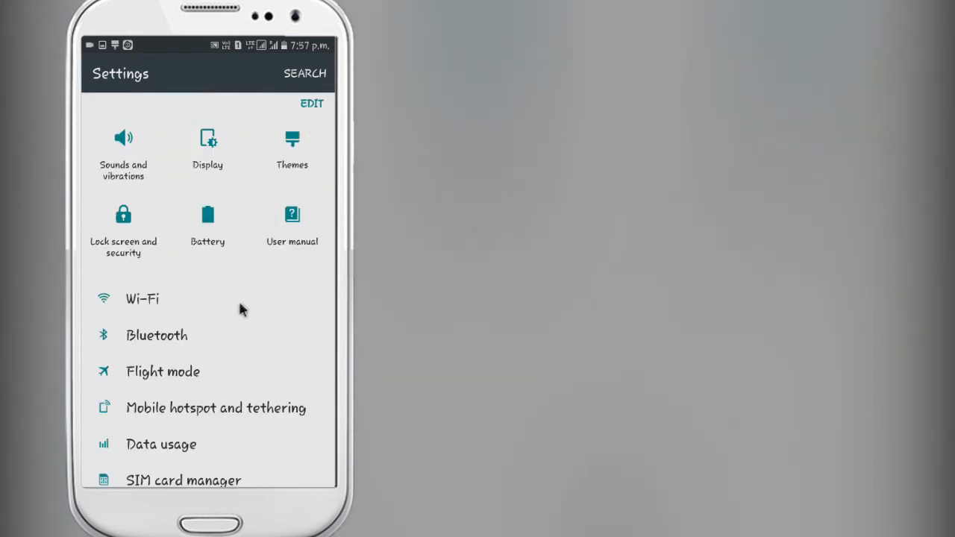